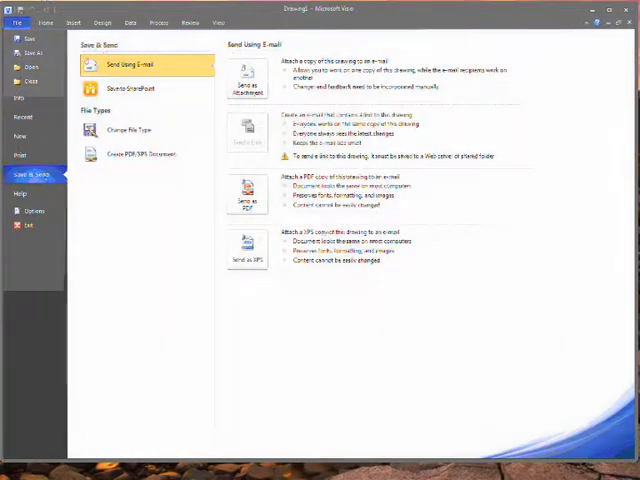
mouse_move(137, 88)
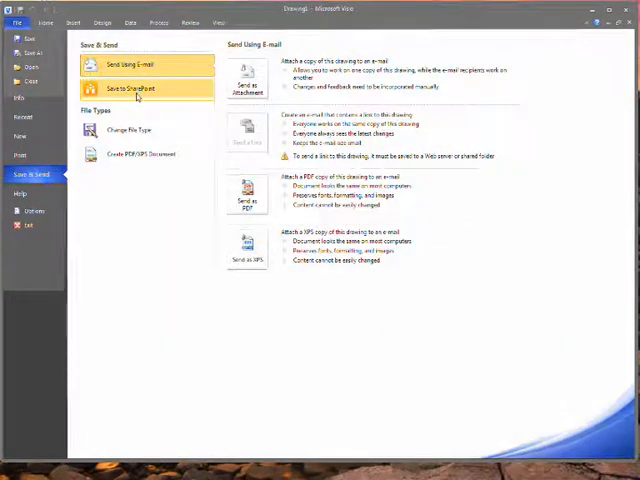
- Choose Save to SharePoint on the Save & Send page
click(128, 89)
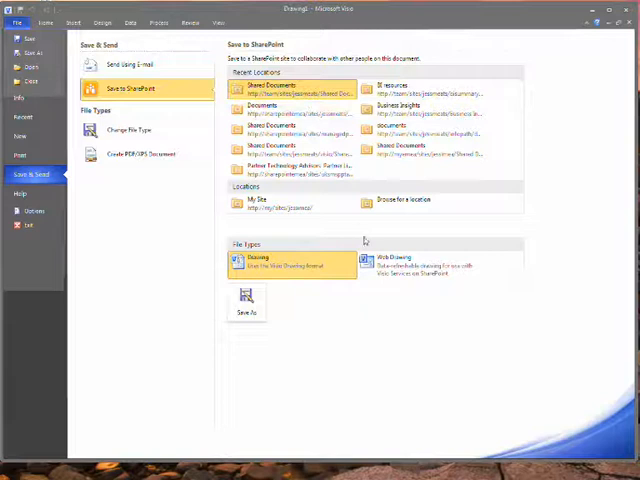
click(420, 265)
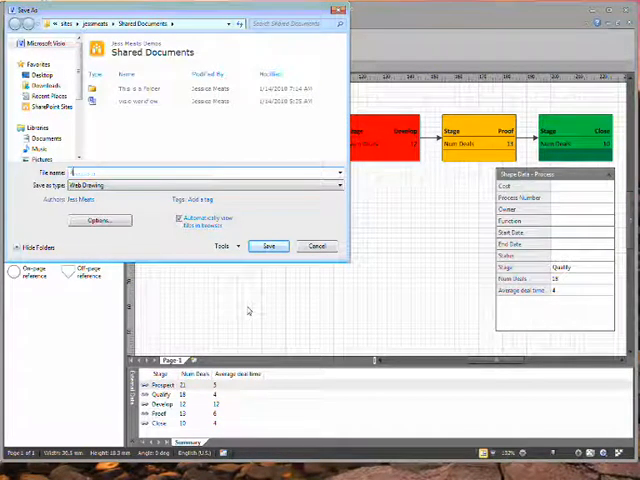
- Save the drawing to Shared Documents as 'sales process' and confirm the content type
text(sales process)
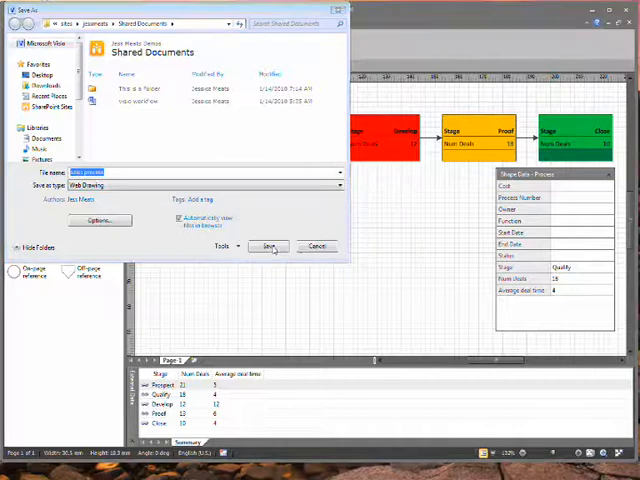
click(267, 246)
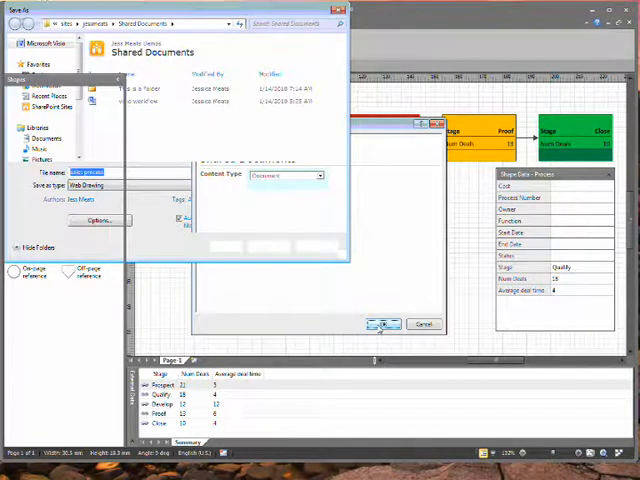
click(385, 324)
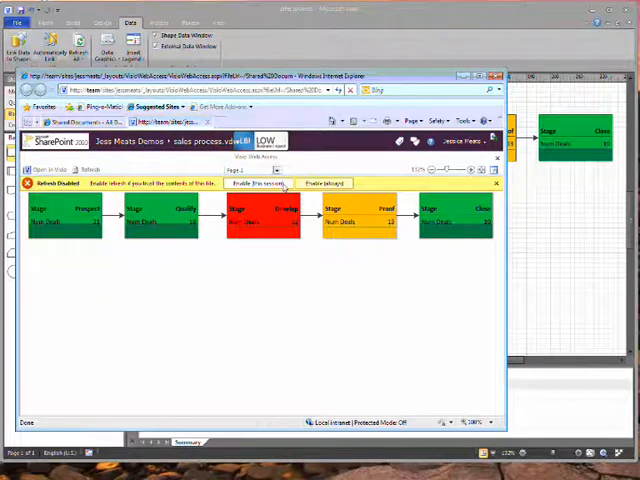
- Enable data refresh for this session in the Refresh Disabled bar
click(263, 183)
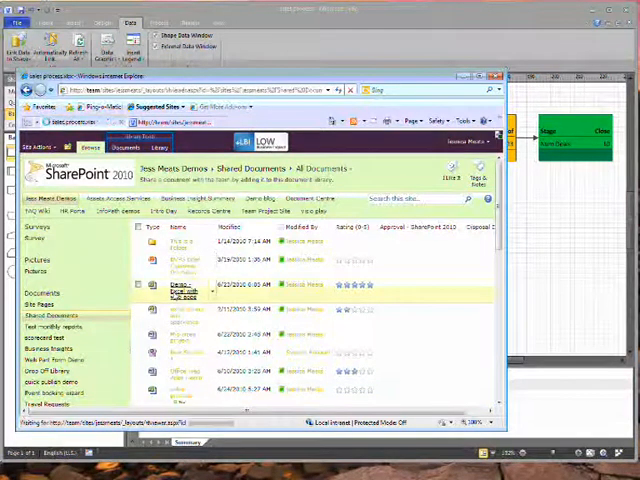
- Open the 'sales process' file from Shared Documents in Visio Web Access
click(185, 288)
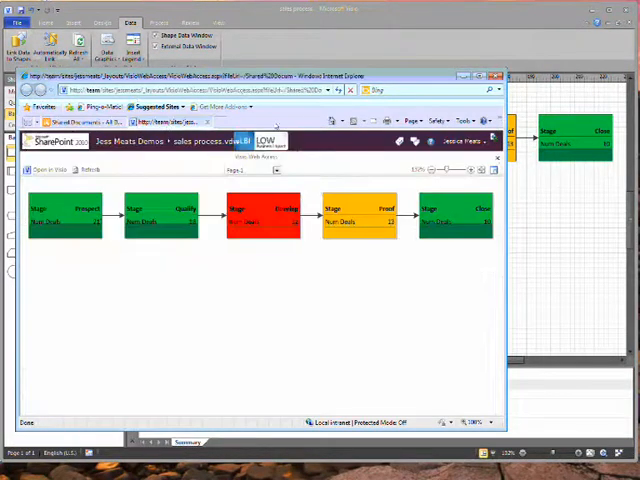
- Refresh the web drawing so Develop shows orange and the other stages green
click(89, 169)
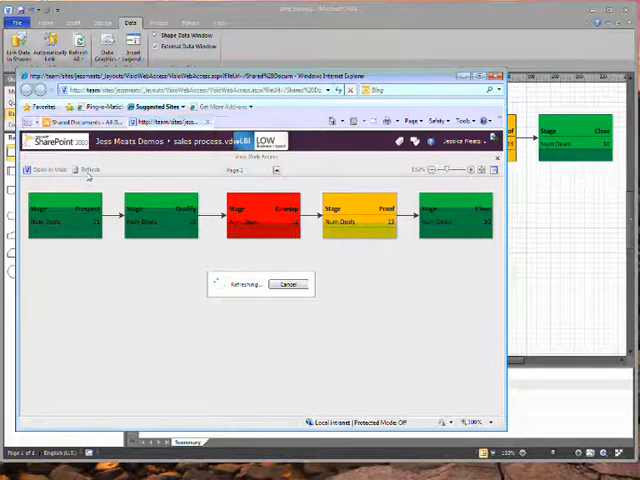
click(89, 170)
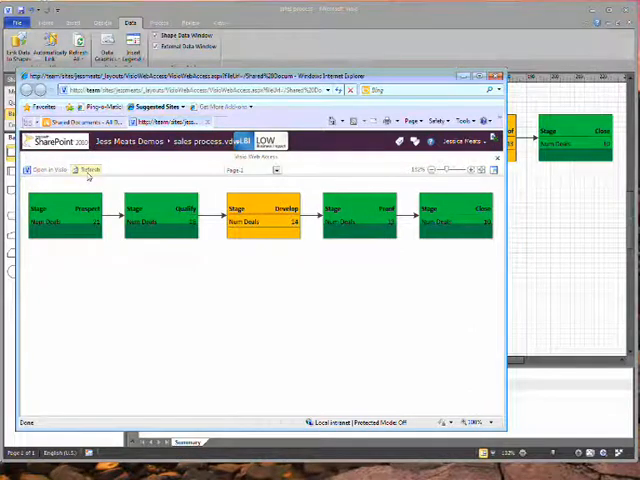